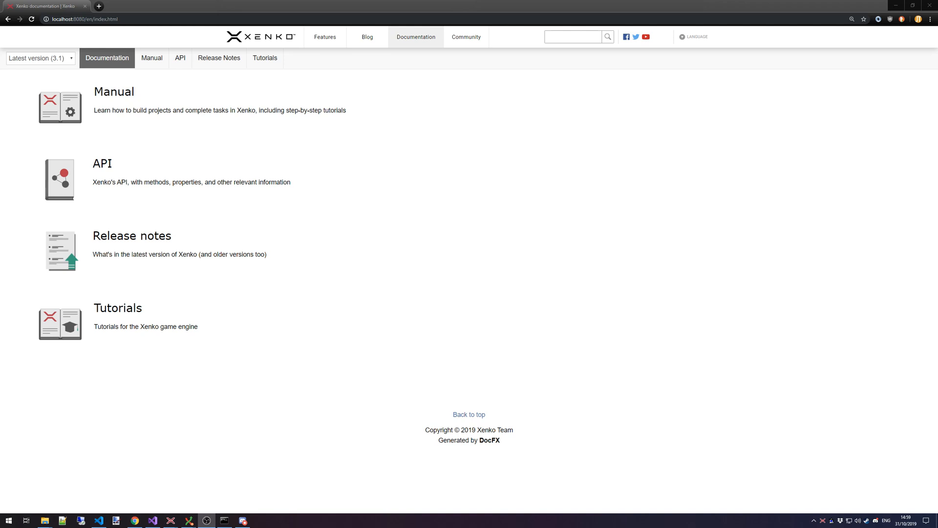
mouse_move(279, 77)
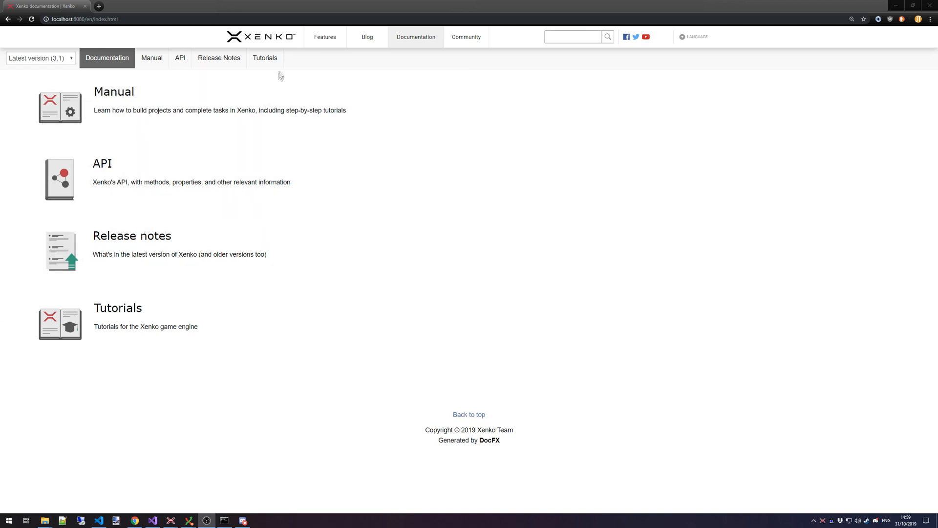
mouse_move(265, 58)
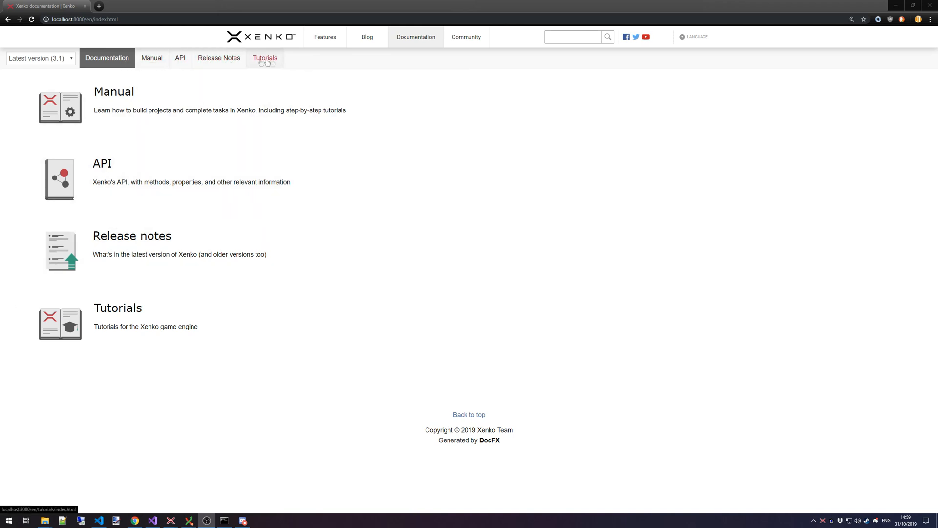
mouse_move(256, 75)
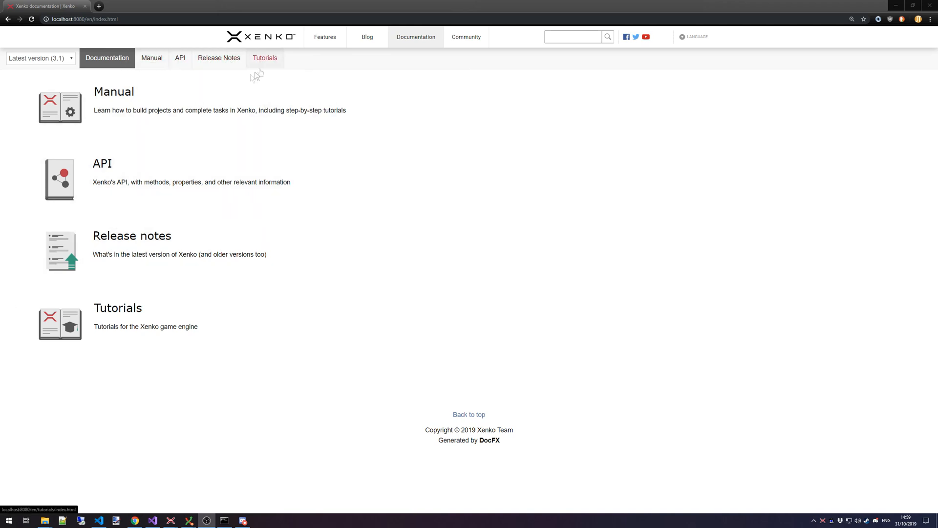
mouse_move(146, 319)
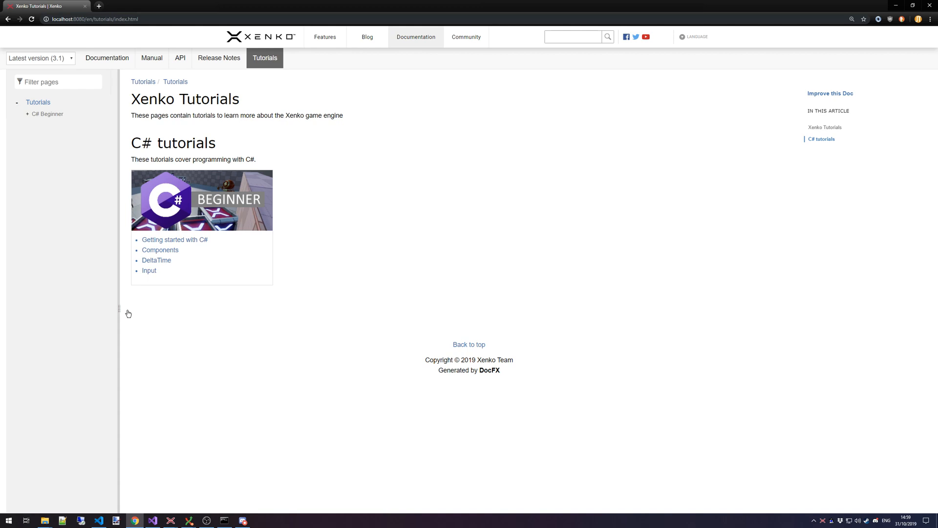
mouse_move(228, 326)
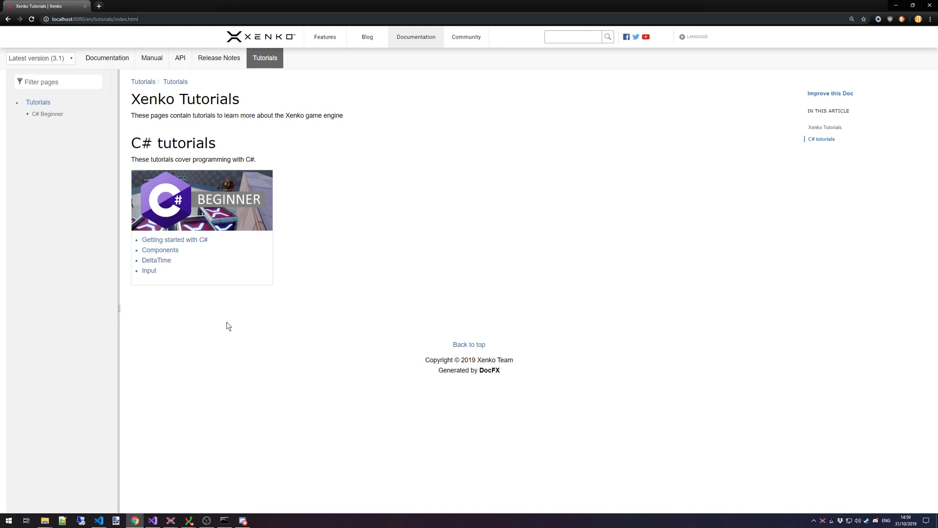
mouse_move(229, 234)
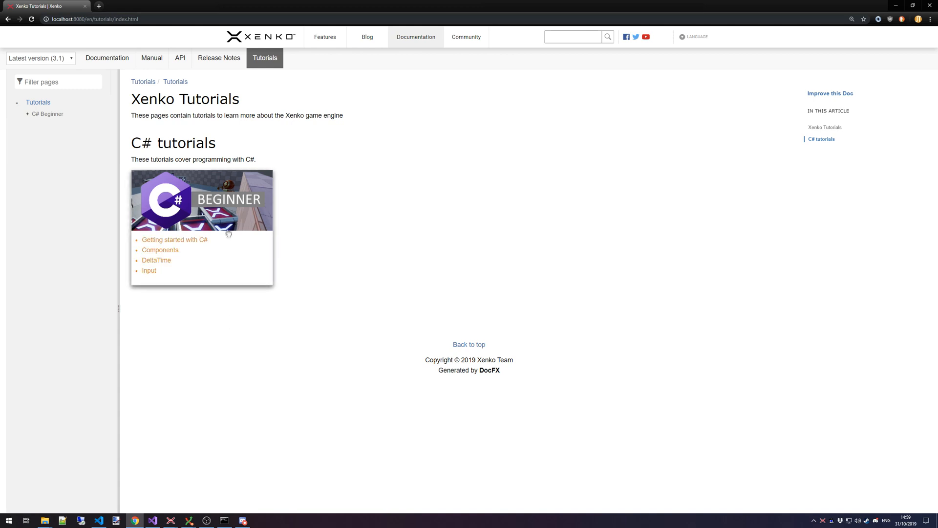
mouse_move(229, 224)
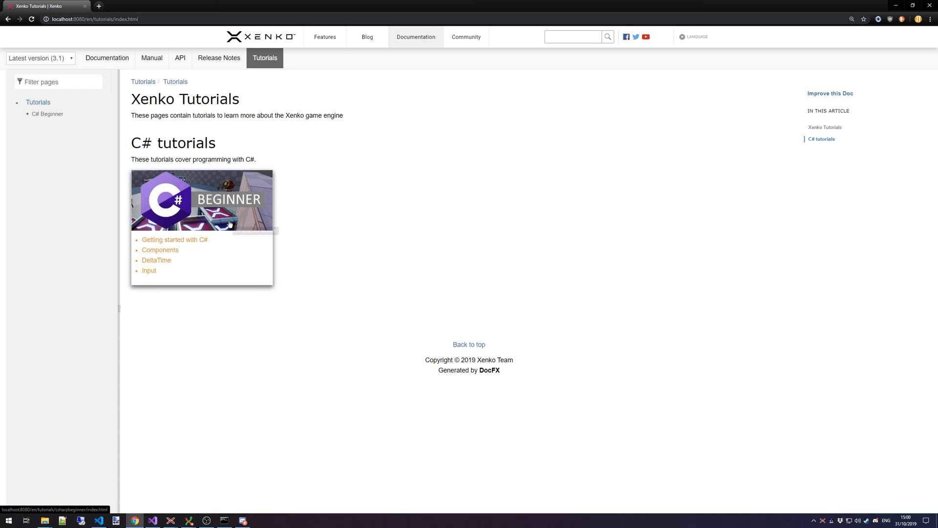
Show the C# Beginner overview and scroll through its All tutorials list.
left_click(201, 201)
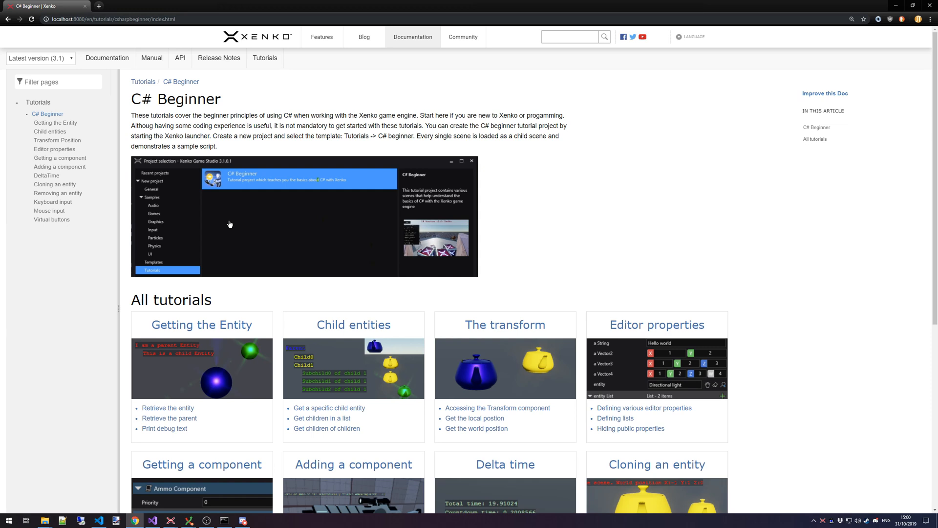
mouse_move(254, 209)
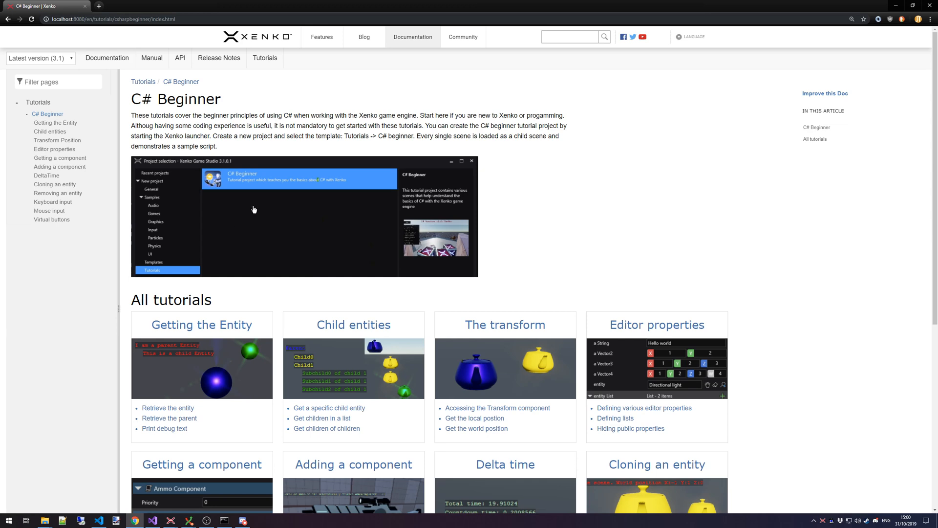
scroll("down", 3)
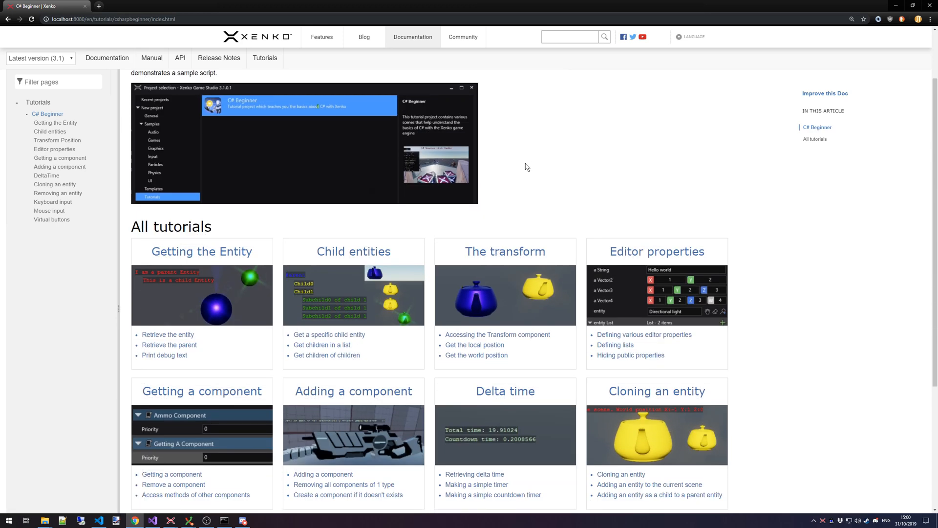
scroll("down", 3)
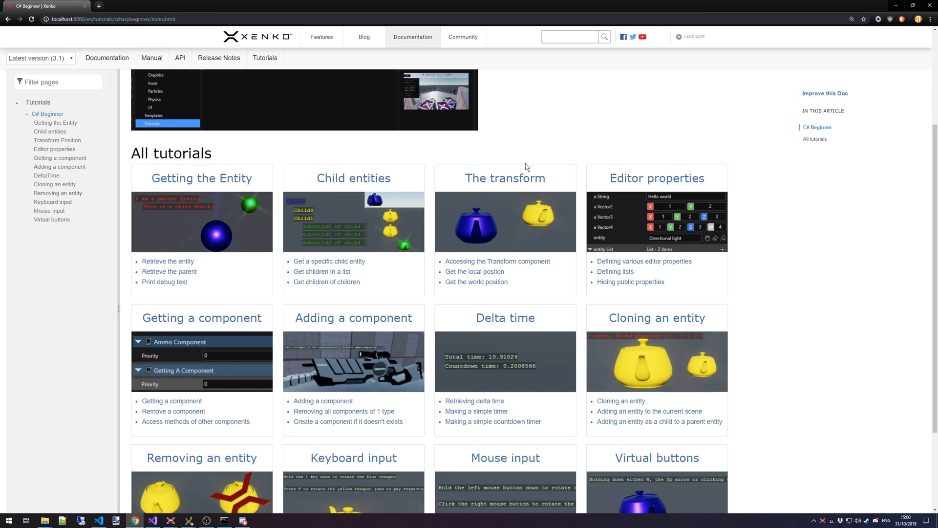
scroll("up", 3)
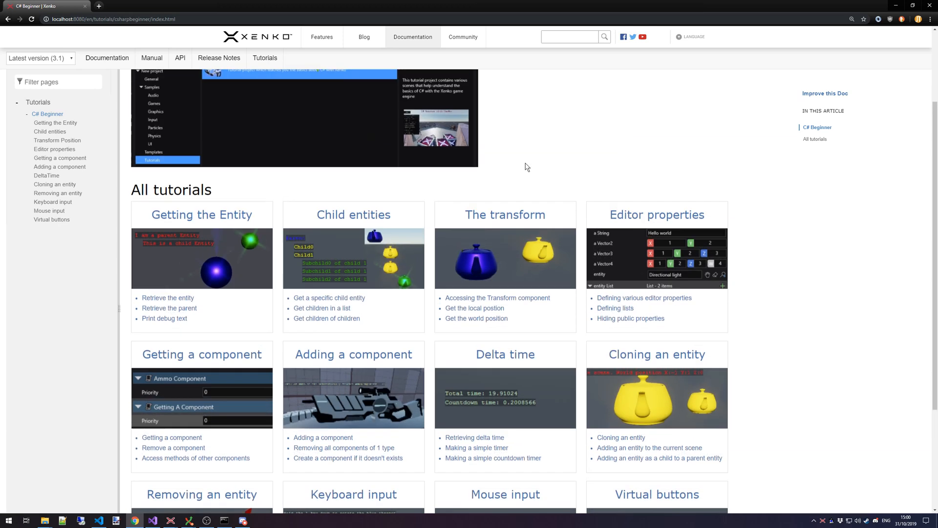
mouse_move(368, 439)
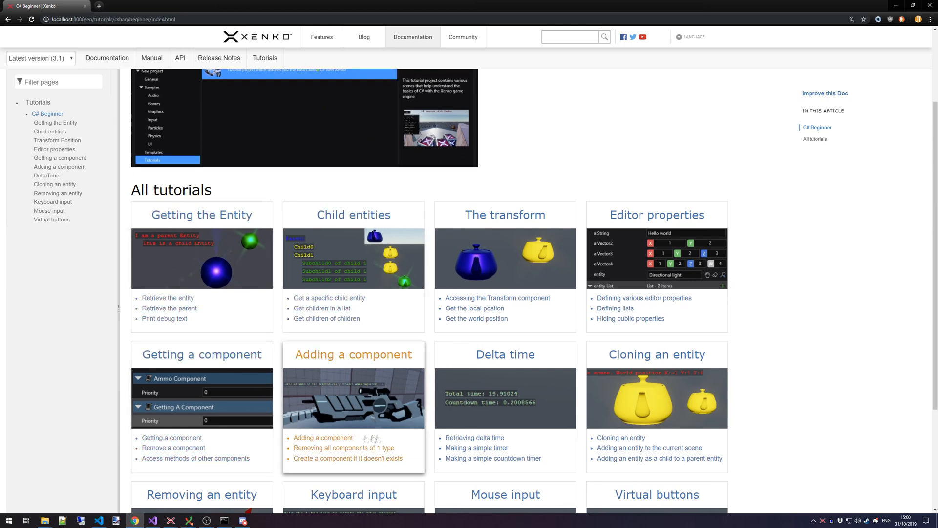
mouse_move(655, 461)
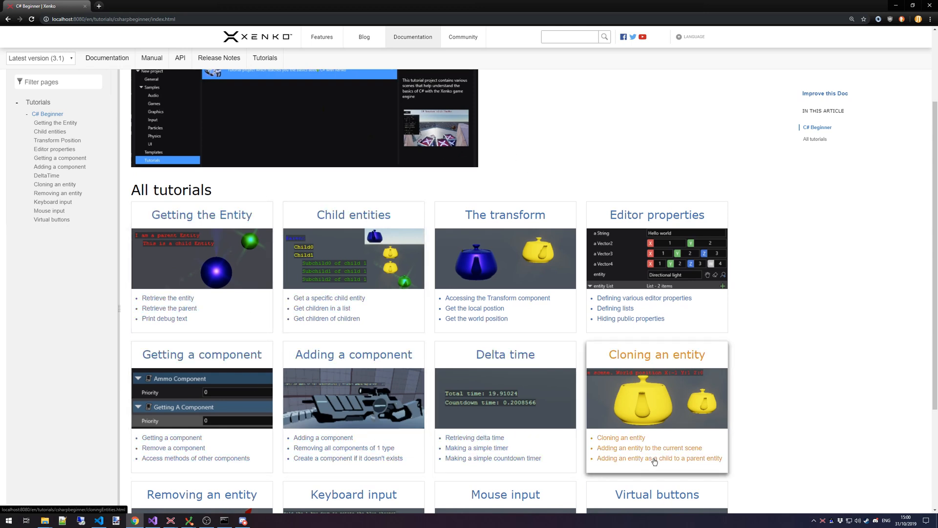
mouse_move(657, 438)
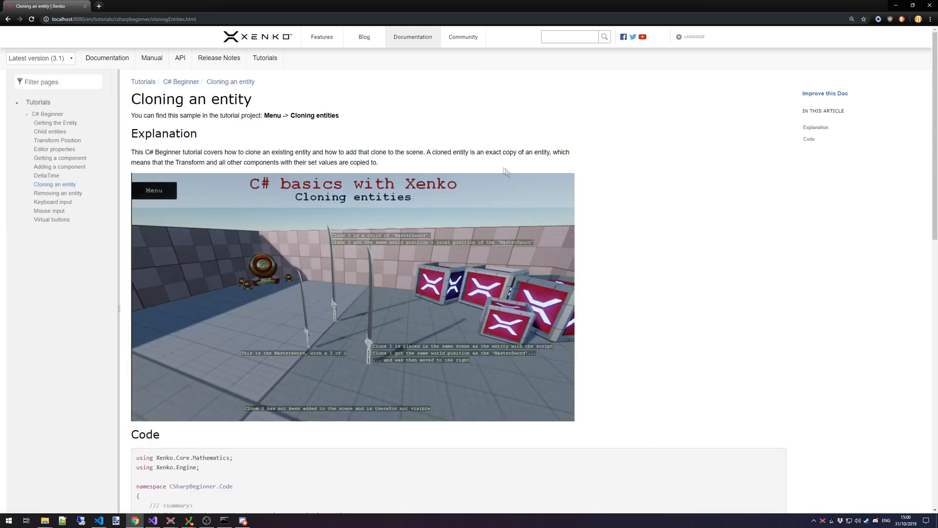
mouse_move(453, 149)
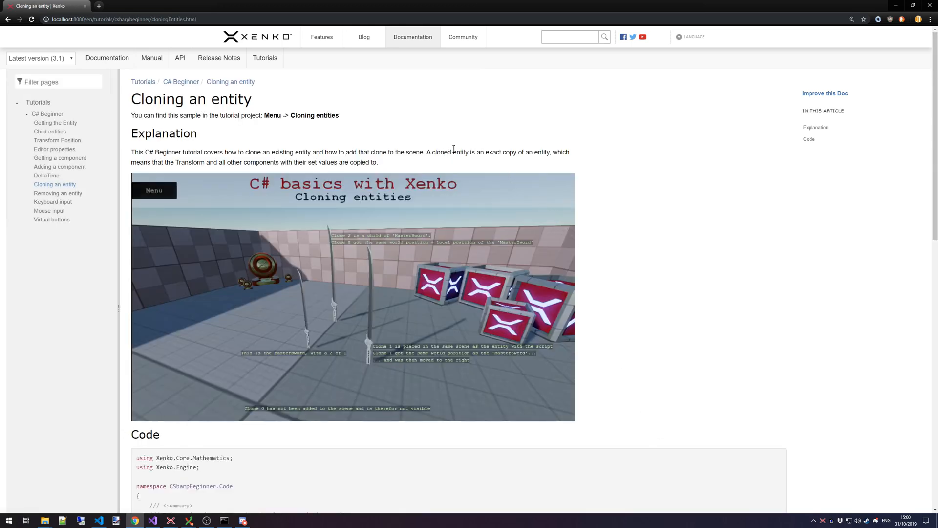
Scroll through the Cloning an entity explanation and C# code, then back to the top.
scroll("down", 3)
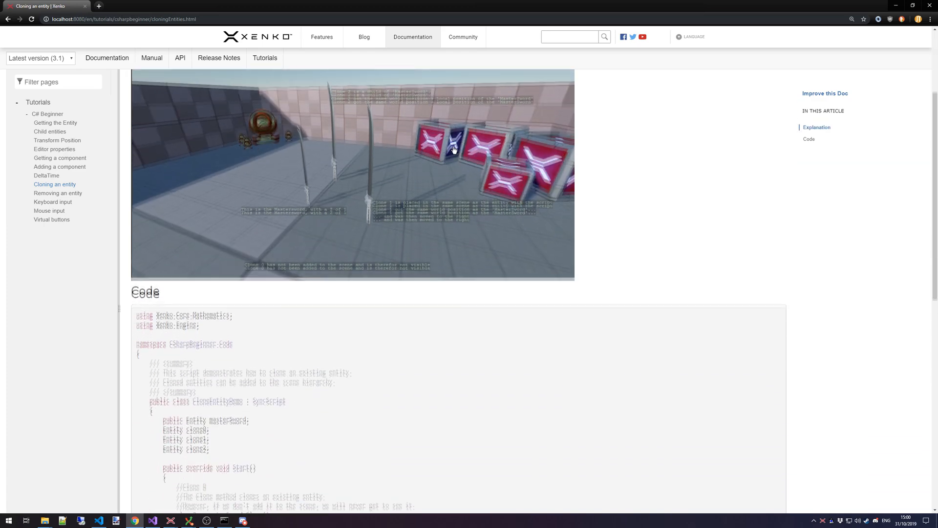
scroll("down", 3)
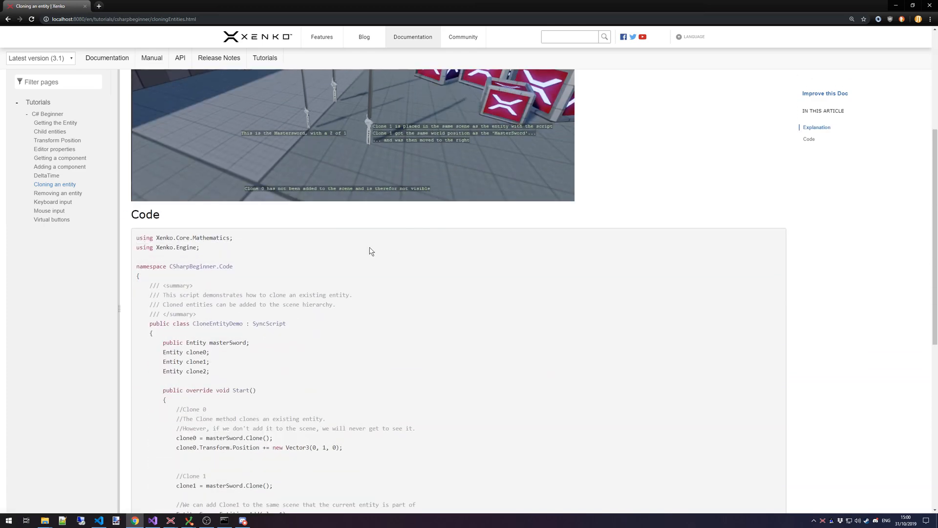
scroll("down", 3)
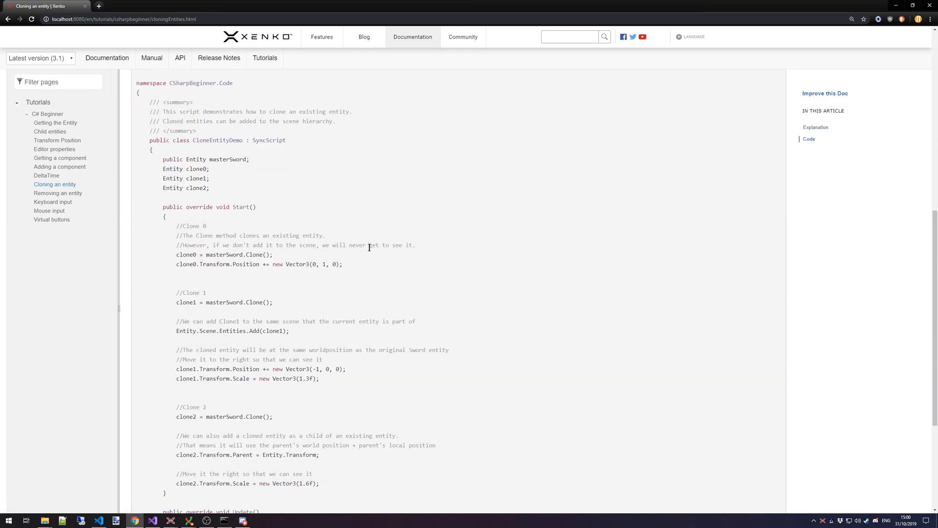
scroll("up", 3)
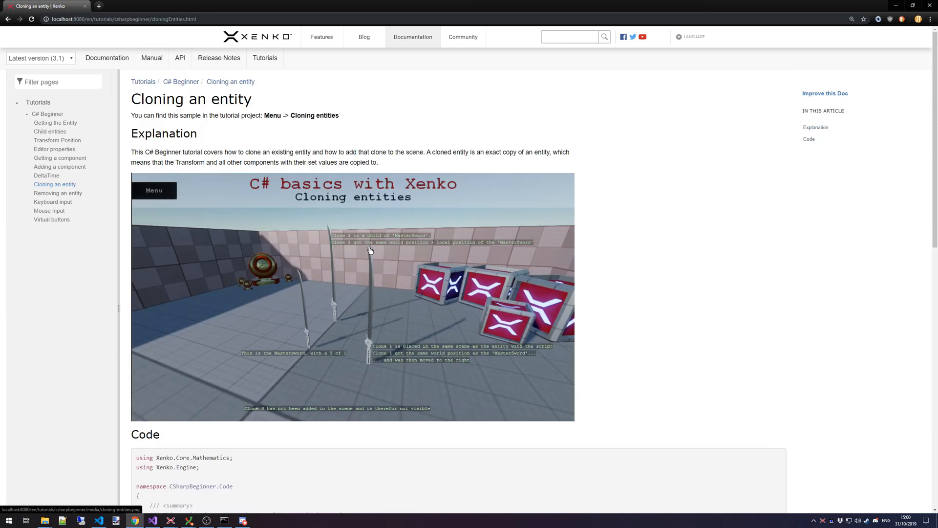
mouse_move(364, 220)
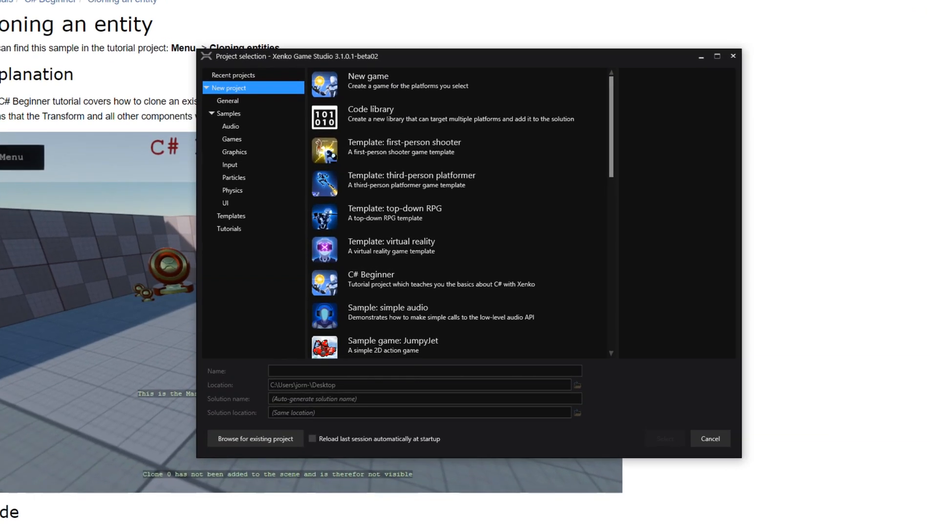
mouse_move(414, 63)
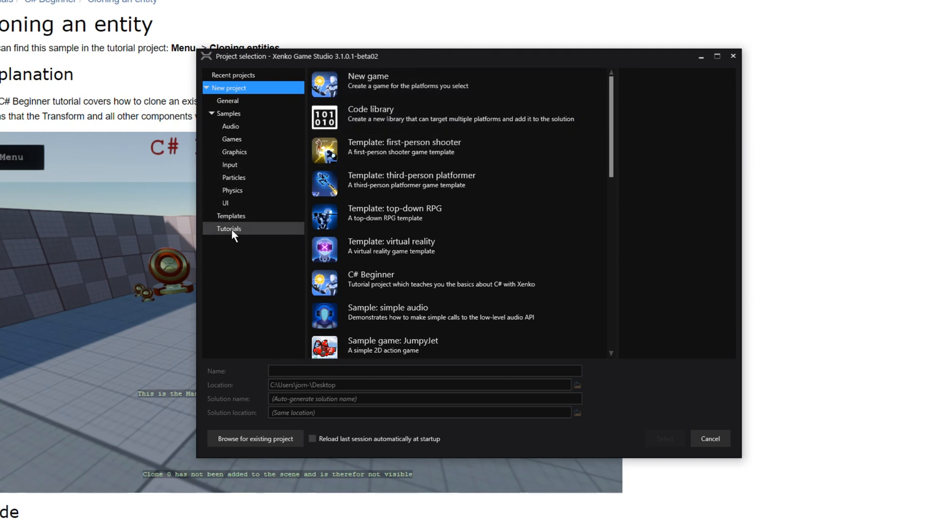
Create a new project from the C# Beginner tutorial template.
left_click(229, 228)
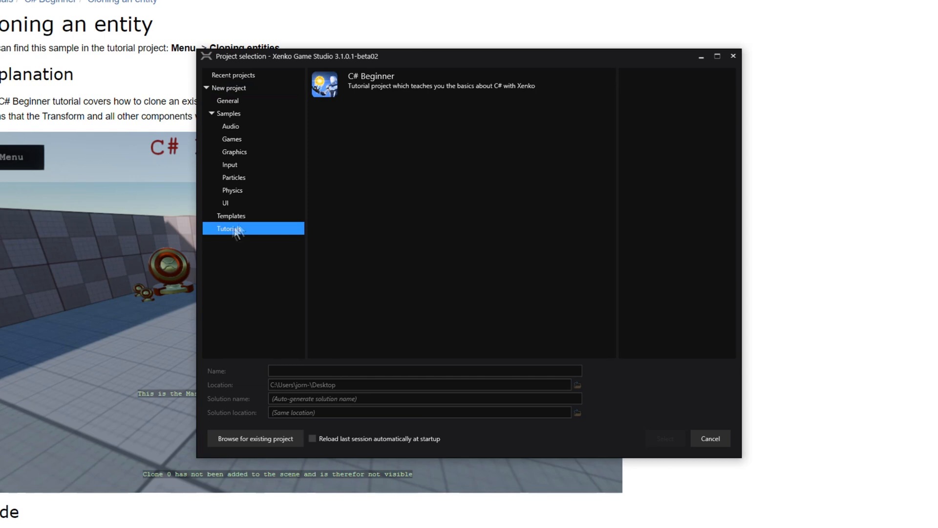
mouse_move(395, 118)
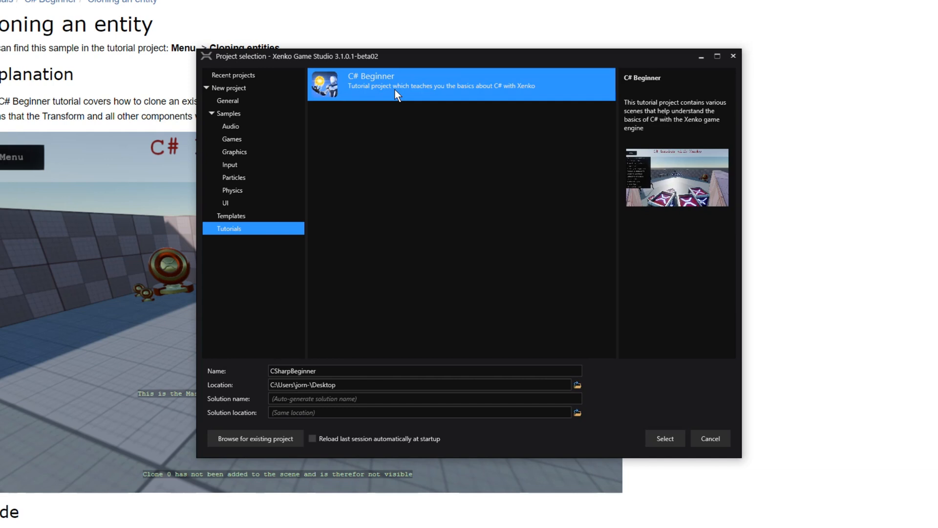
left_click(664, 438)
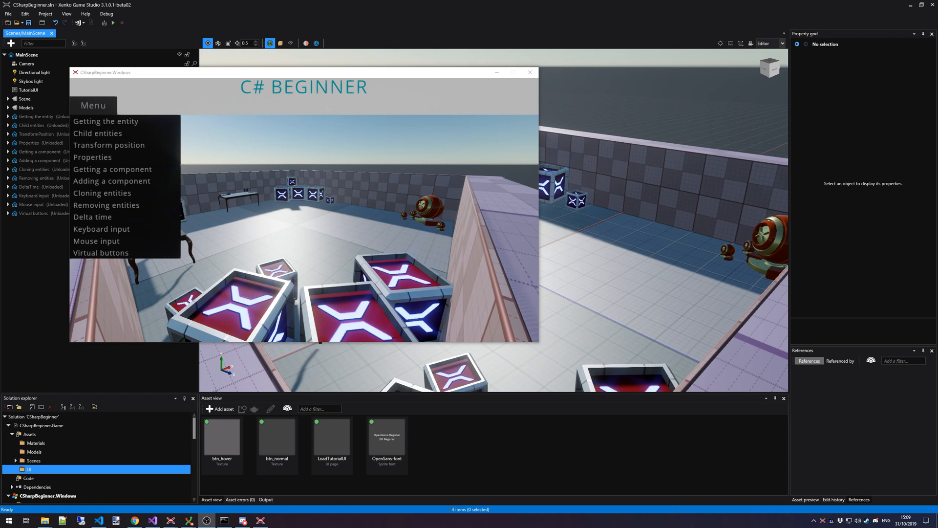
mouse_move(121, 221)
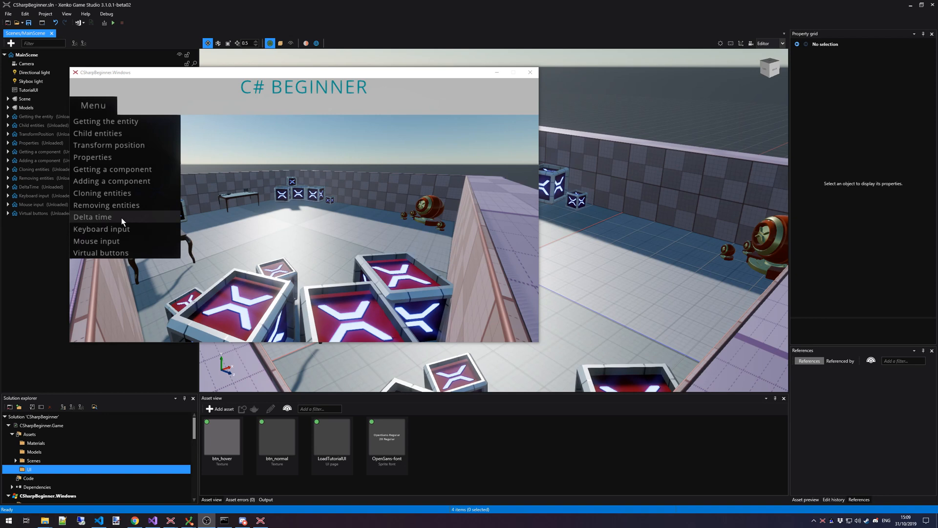
Load the Delta time scene from the in-game Menu.
left_click(92, 217)
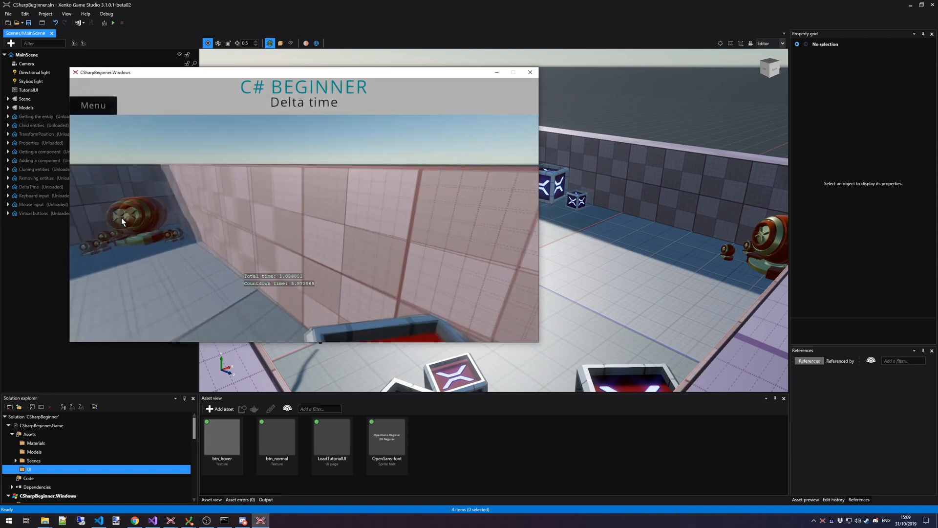